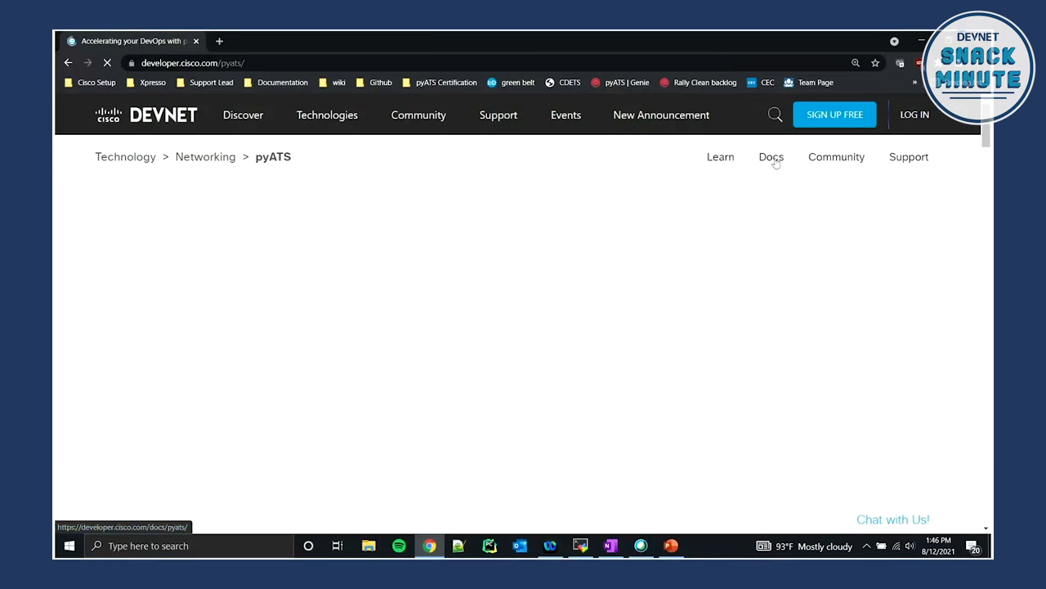
Open the pyATS Docs, go to Hands-on Learning, and jump to Learning Labs.
click(771, 156)
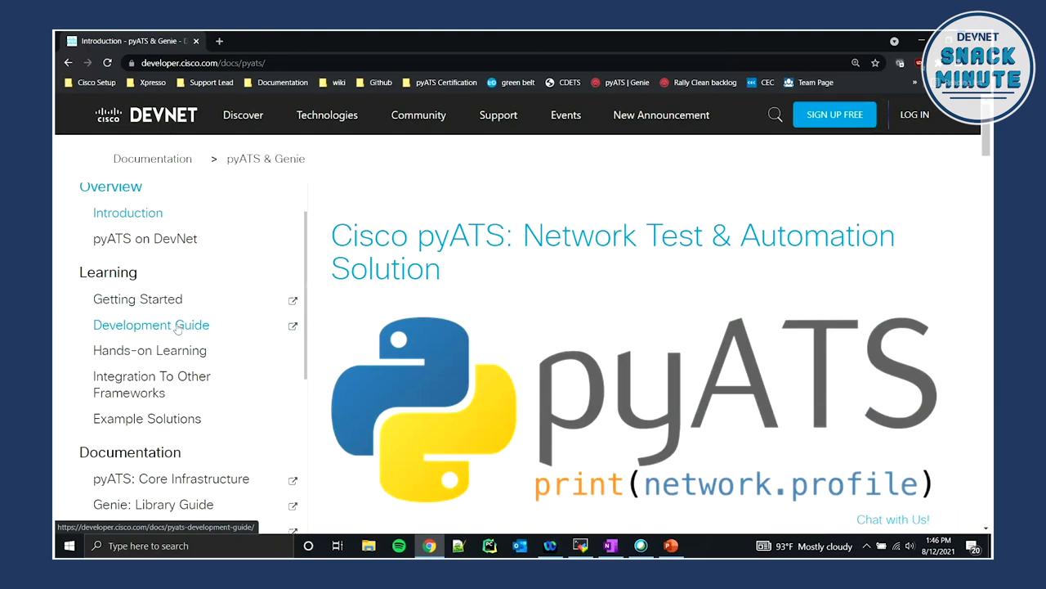
click(150, 350)
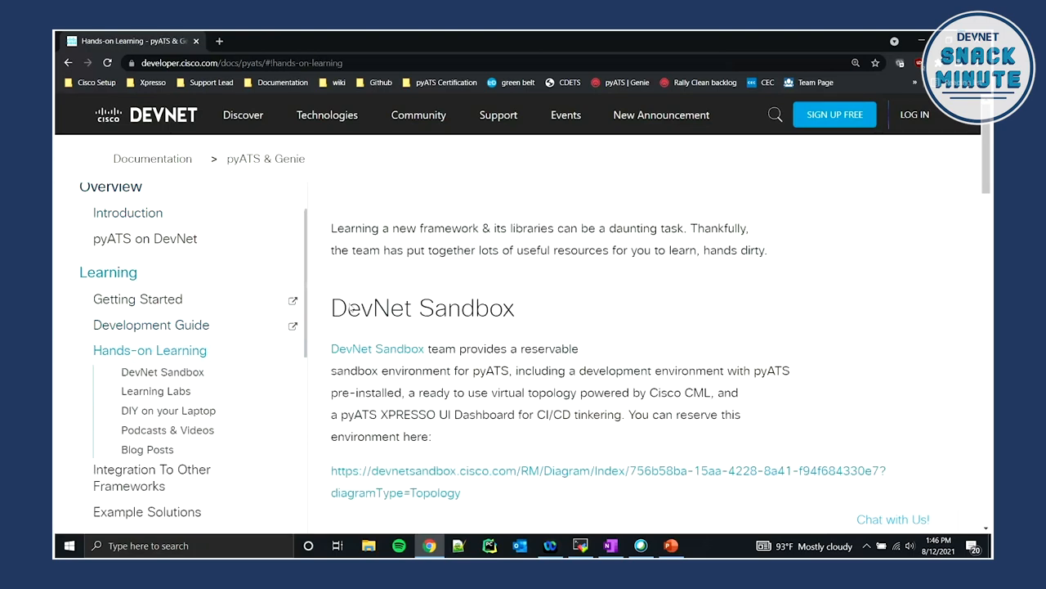
click(162, 371)
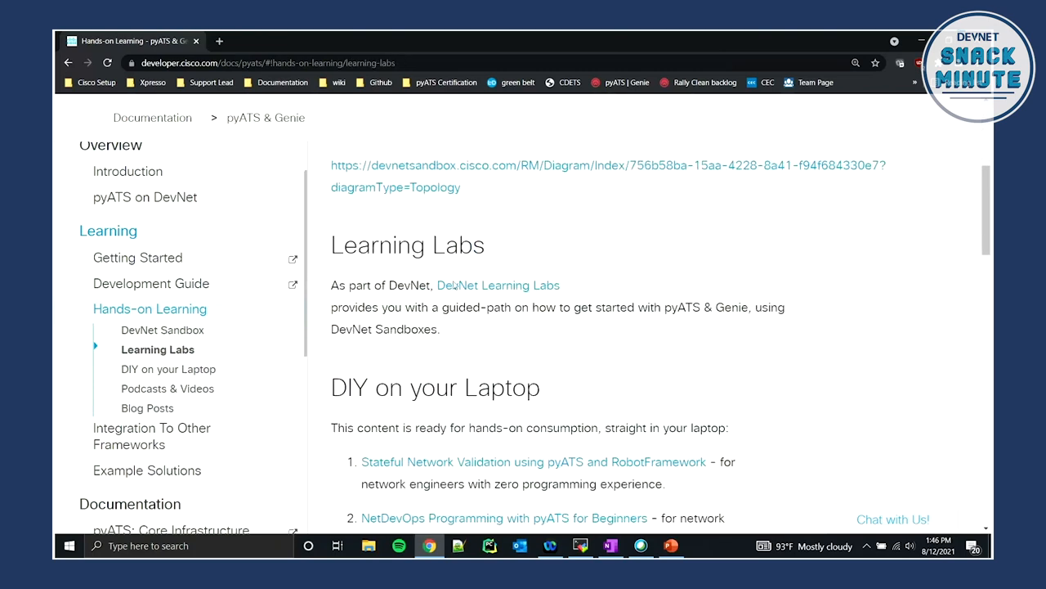
Browse the DIY on your Laptop, Podcasts & Videos and Blog Posts sections.
click(170, 369)
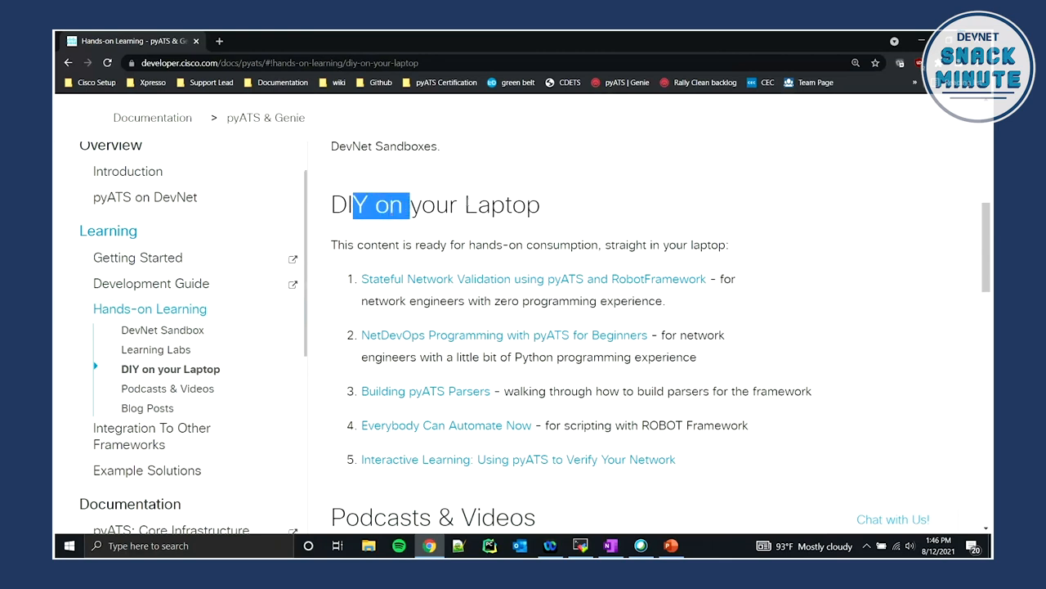
drag(357, 204, 511, 204)
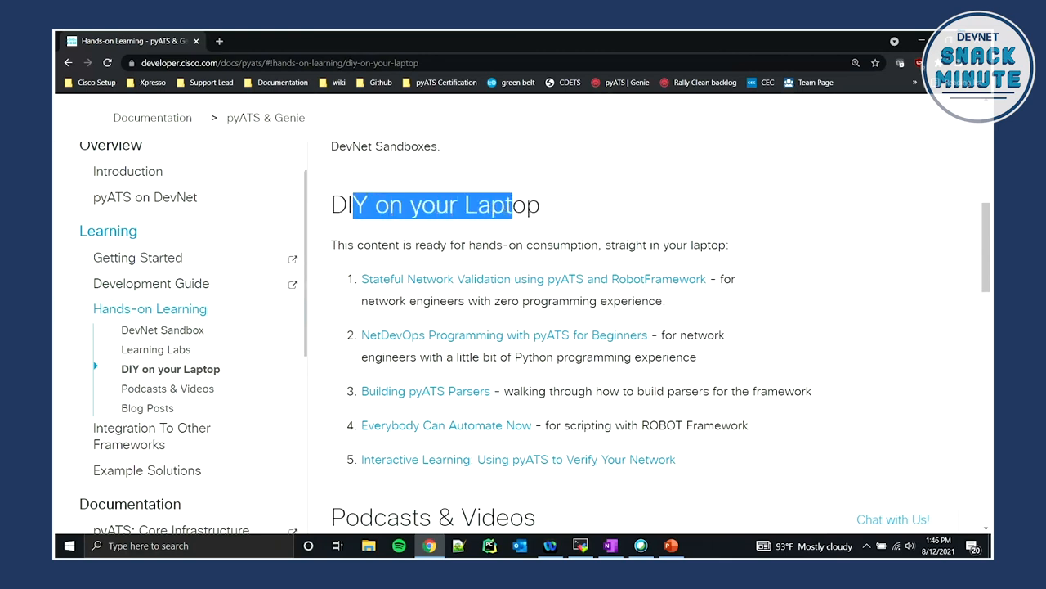
click(170, 388)
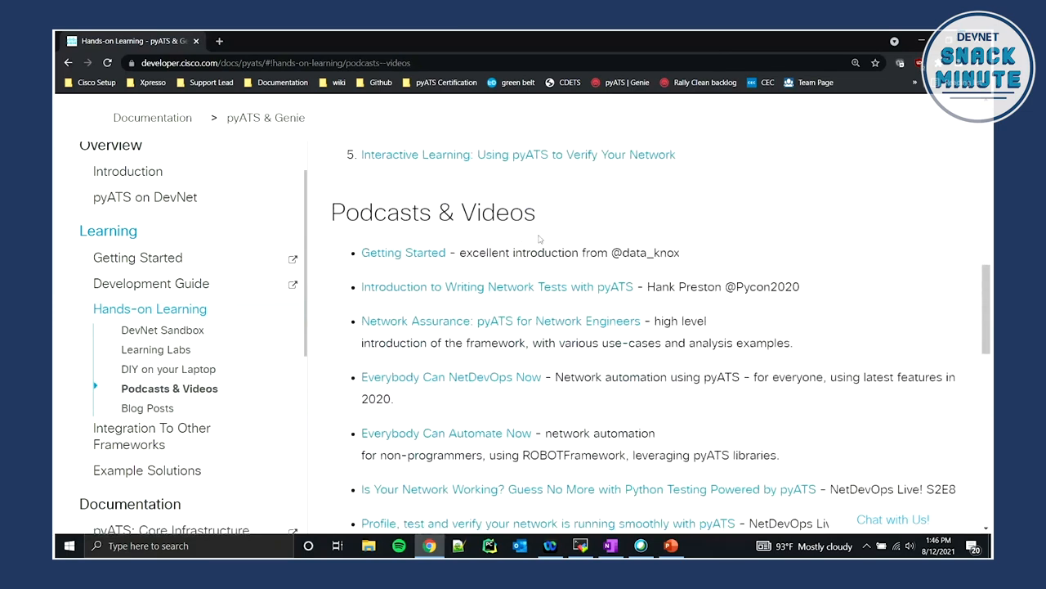
scroll(down, 3)
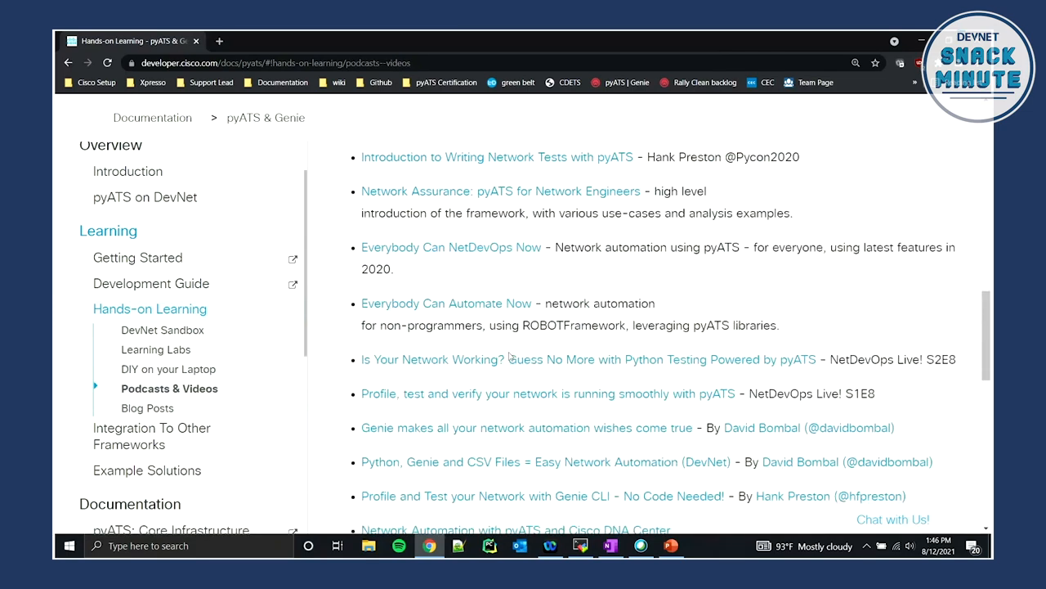
scroll(down, 3)
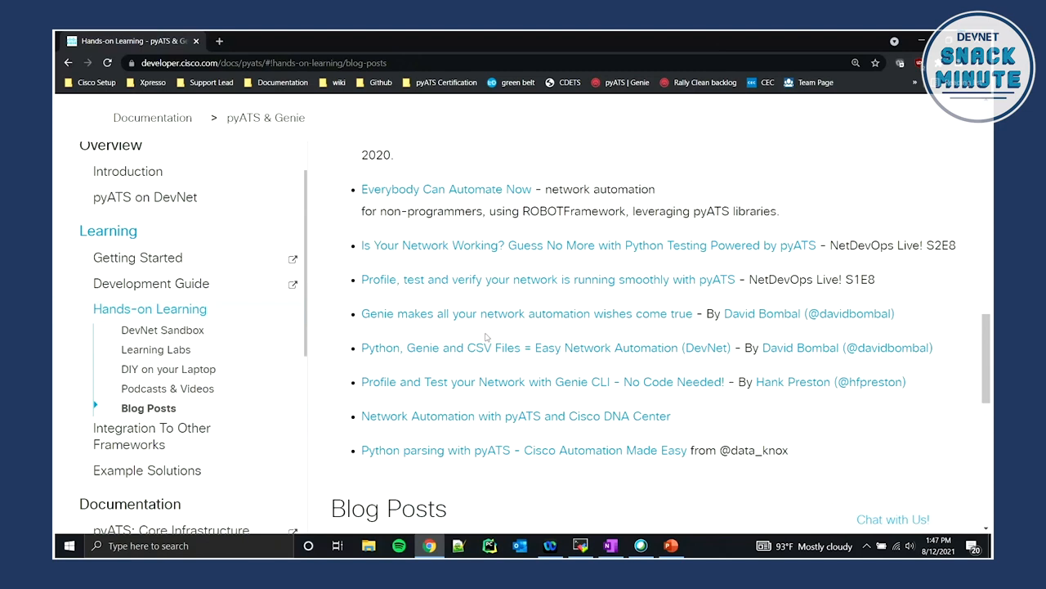
click(579, 545)
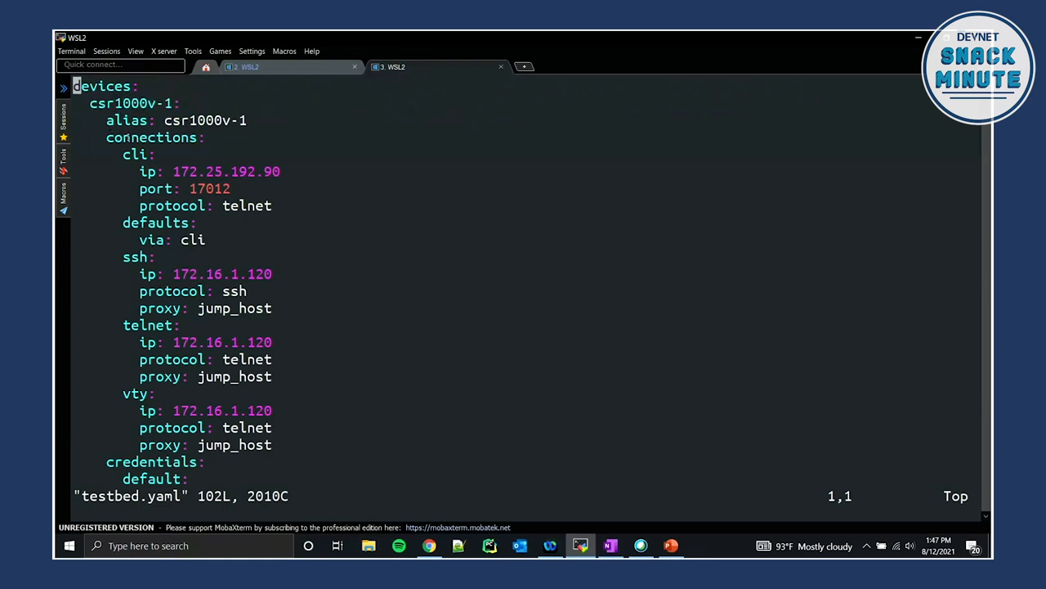
Review testbed.yaml's csr1000v-1 credentials and the nx-osv-1 device, then quit vim.
double_click(127, 120)
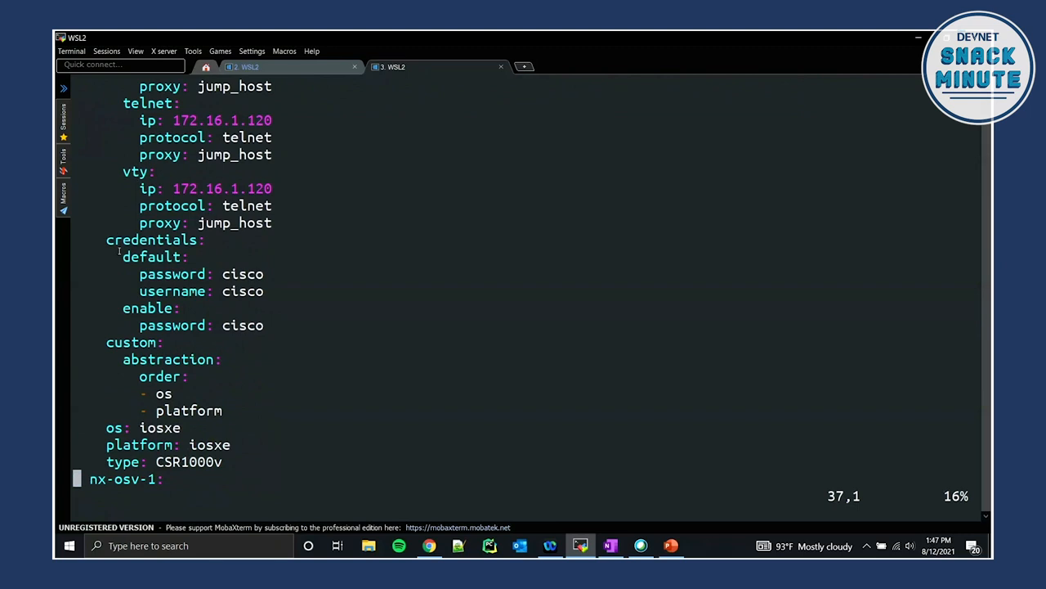
drag(106, 240, 273, 325)
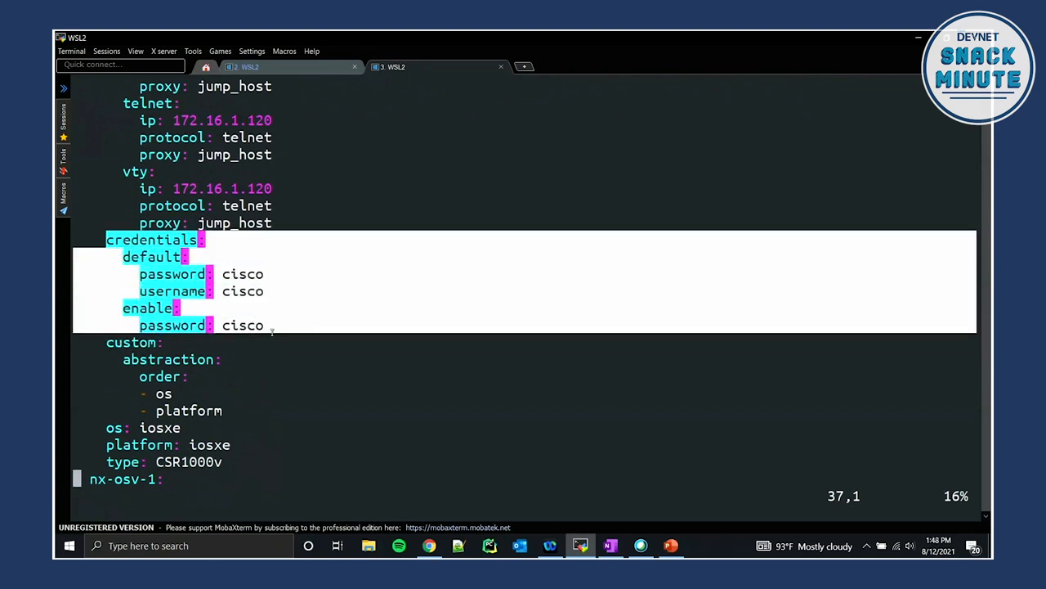
click(257, 351)
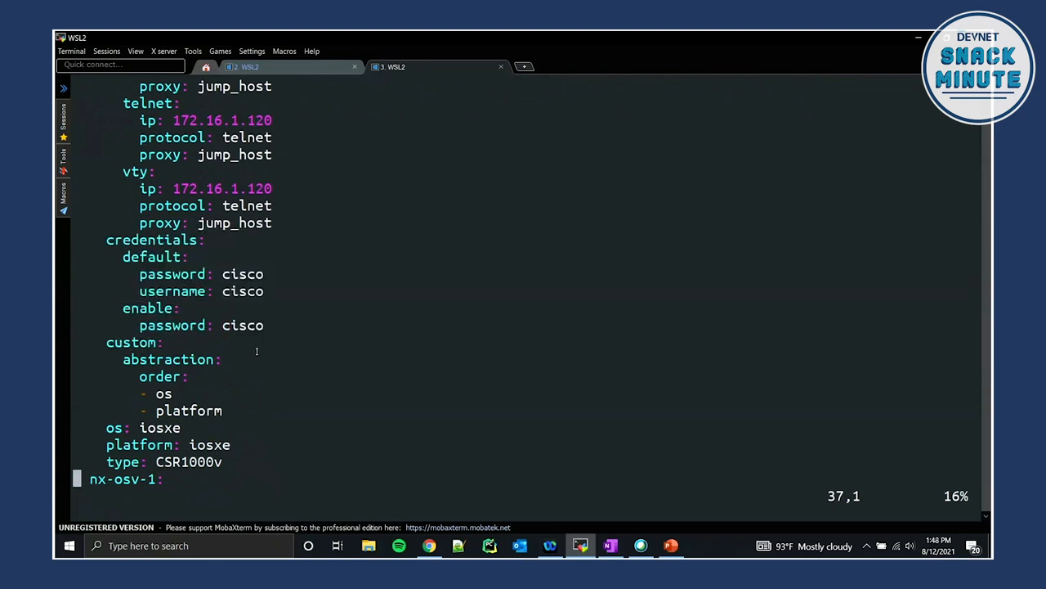
scroll(down, 3)
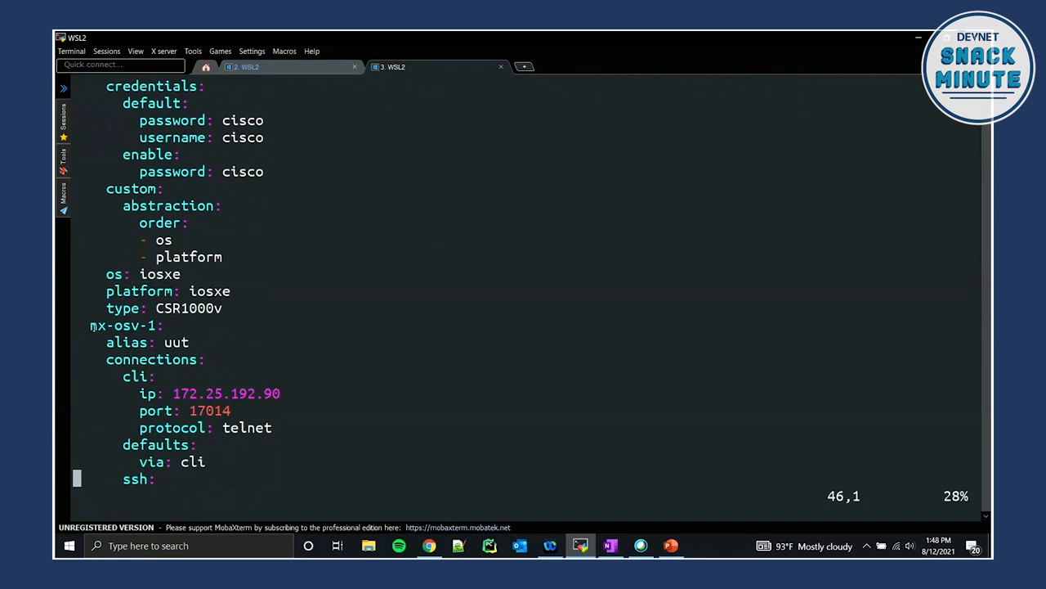
scroll(down, 3)
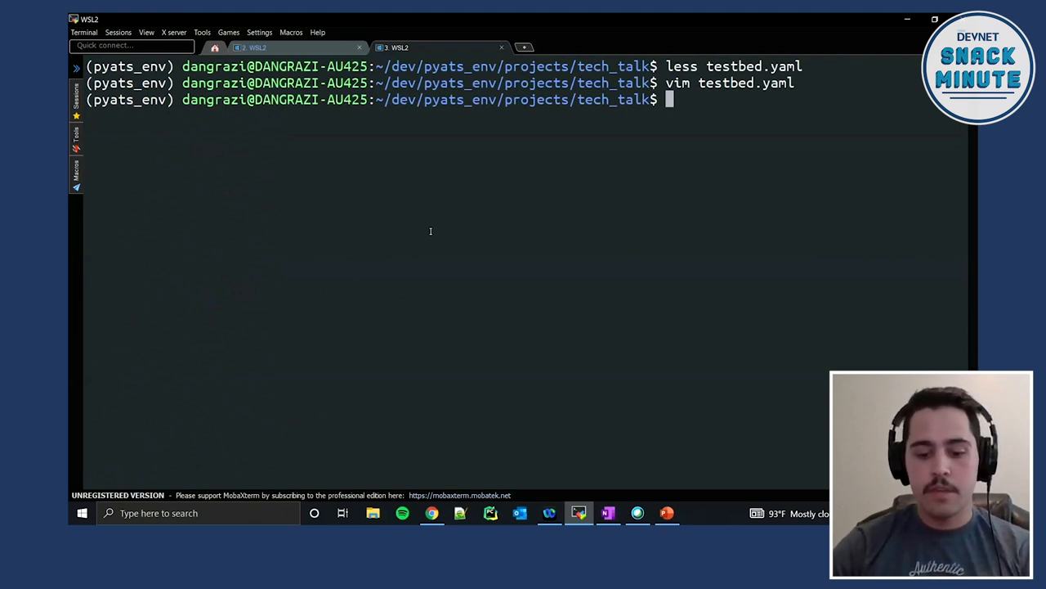
Run 'pyats learn bgp --testbed-file testbed.yaml --output before'.
text(pyats)
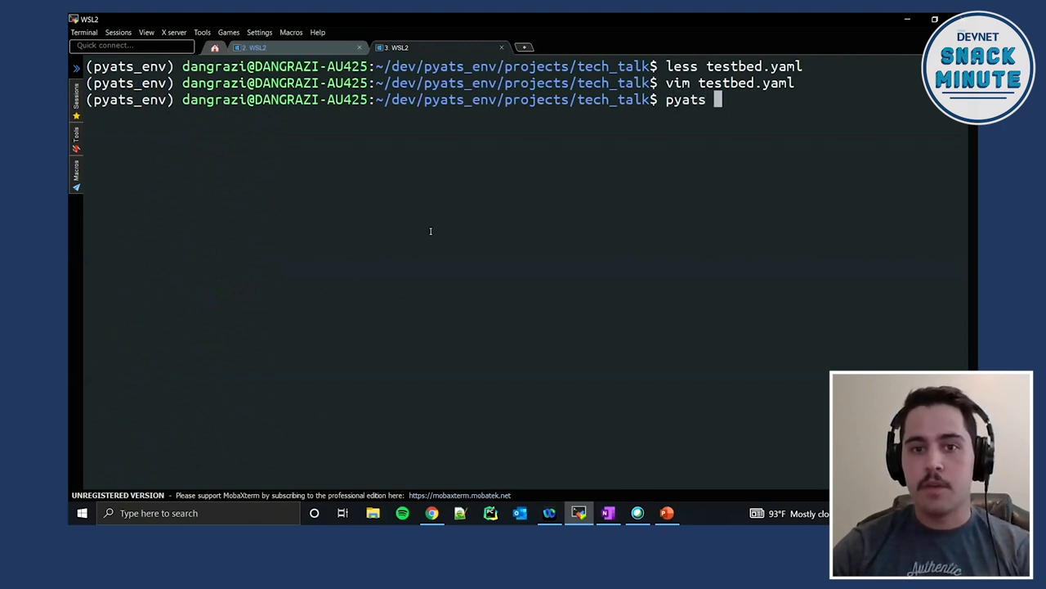
text(learn)
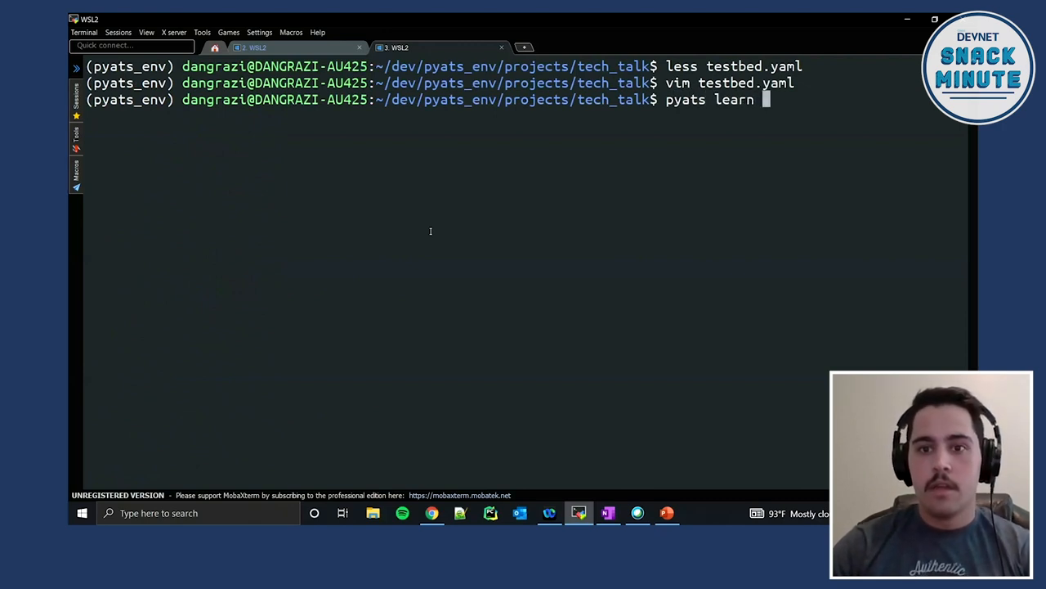
text(bgp)
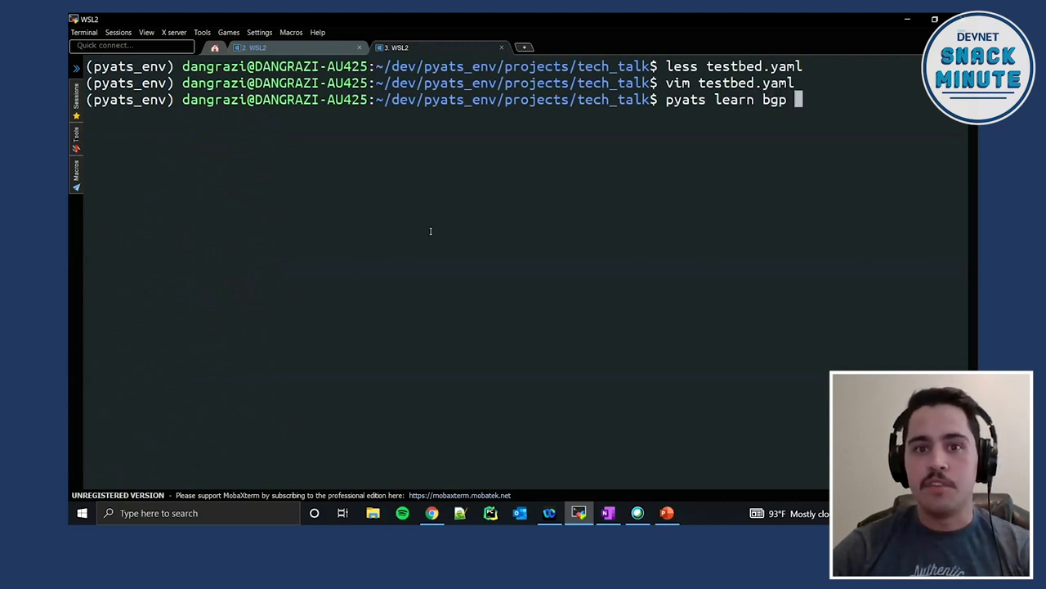
text(--testbed)
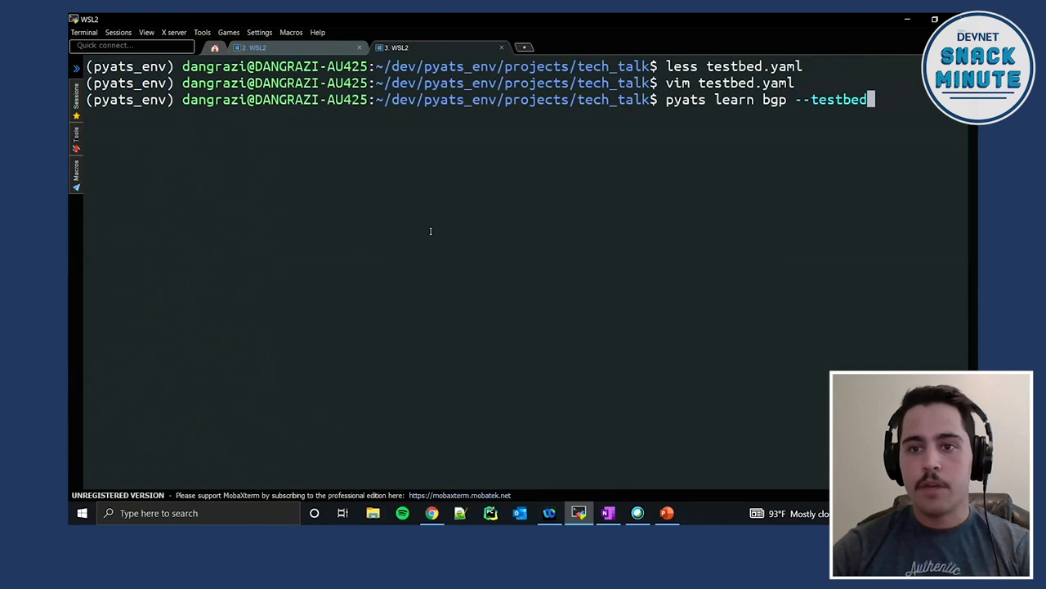
text(-file testbed.yaml)
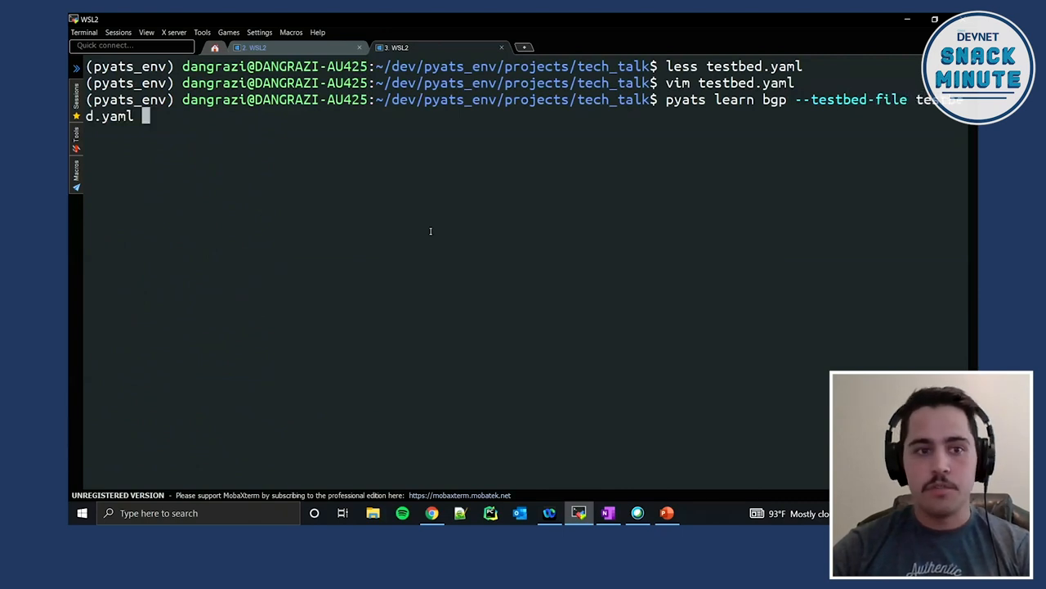
text(--output)
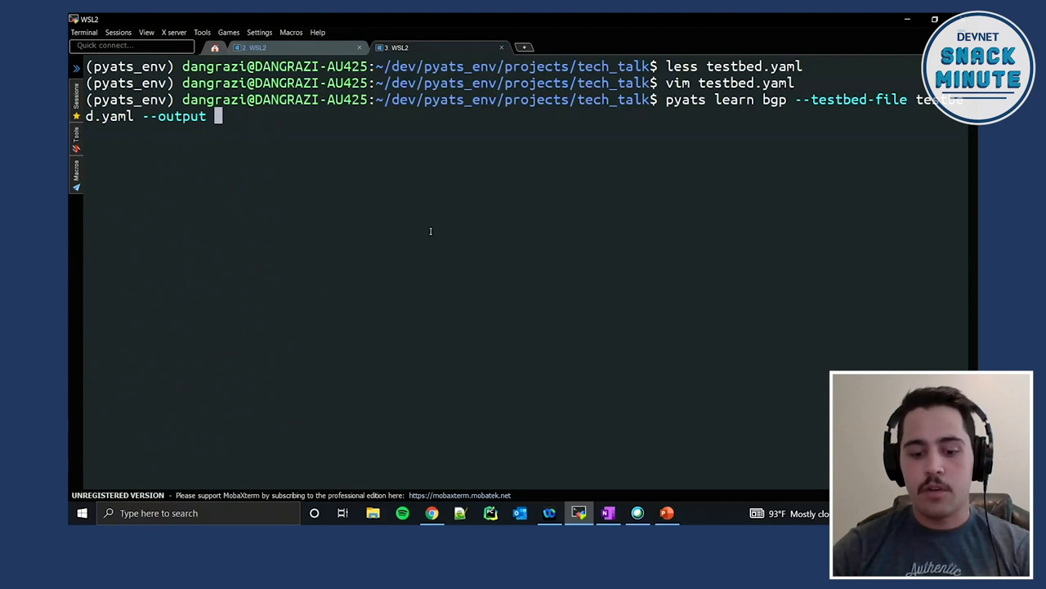
text(before)
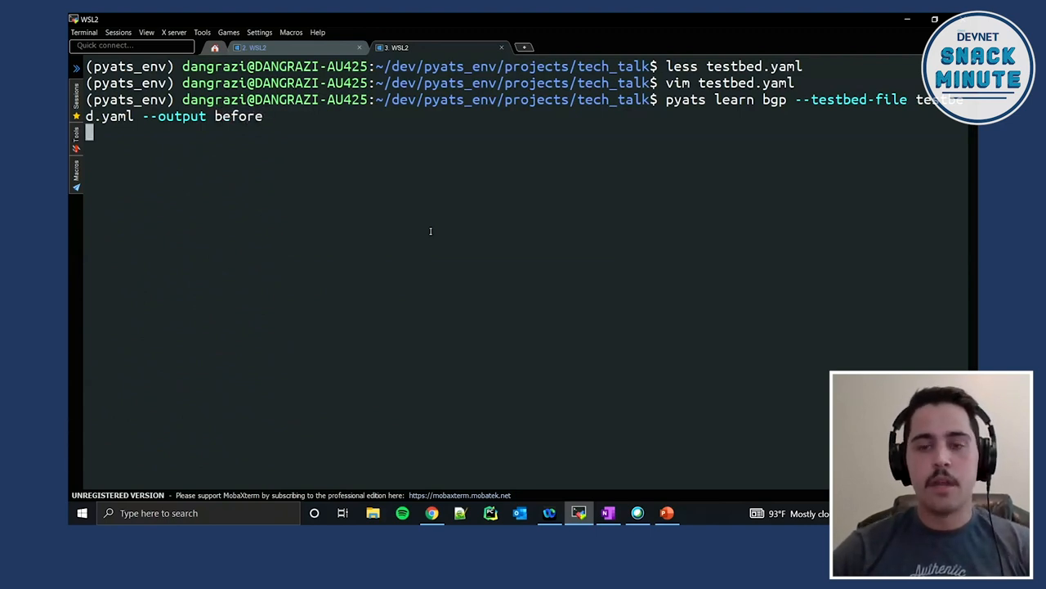
key(Return)
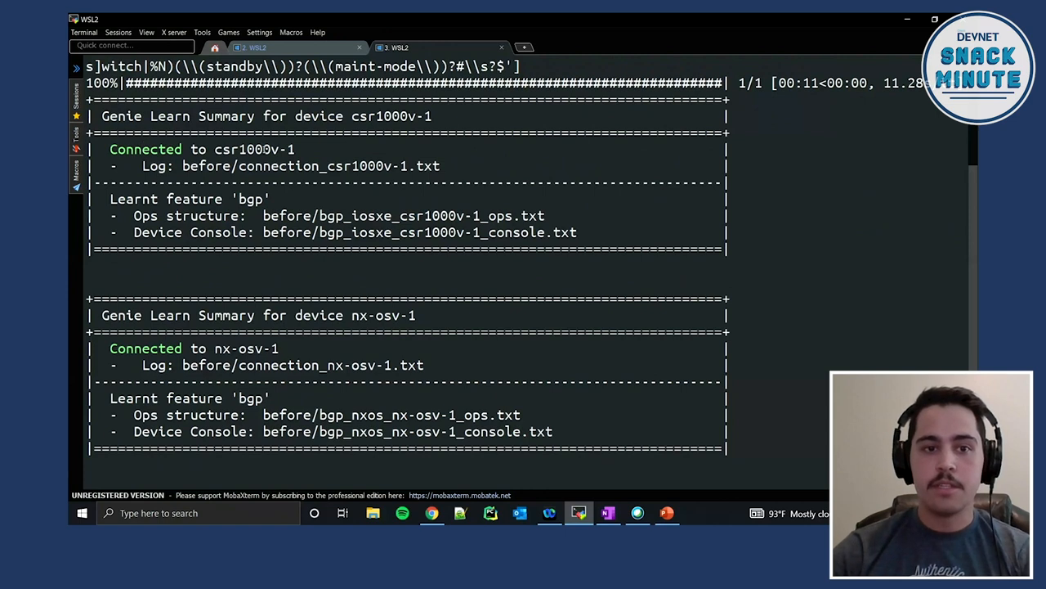
Page through before/bgp_iosxe_csr1000v-1_ops.txt and the console file with less.
double_click(254, 148)
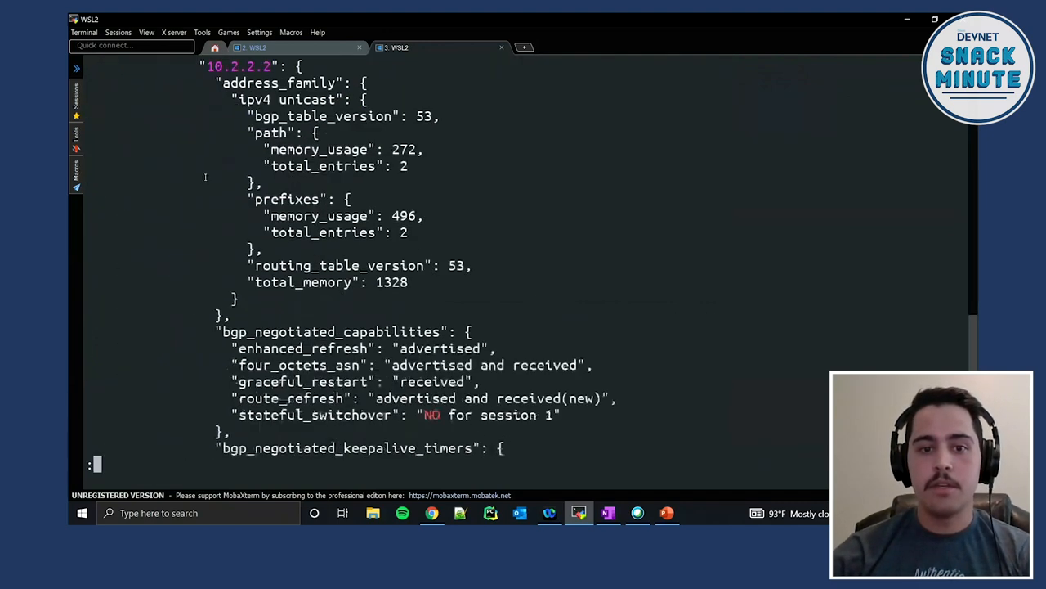
scroll(down, 3)
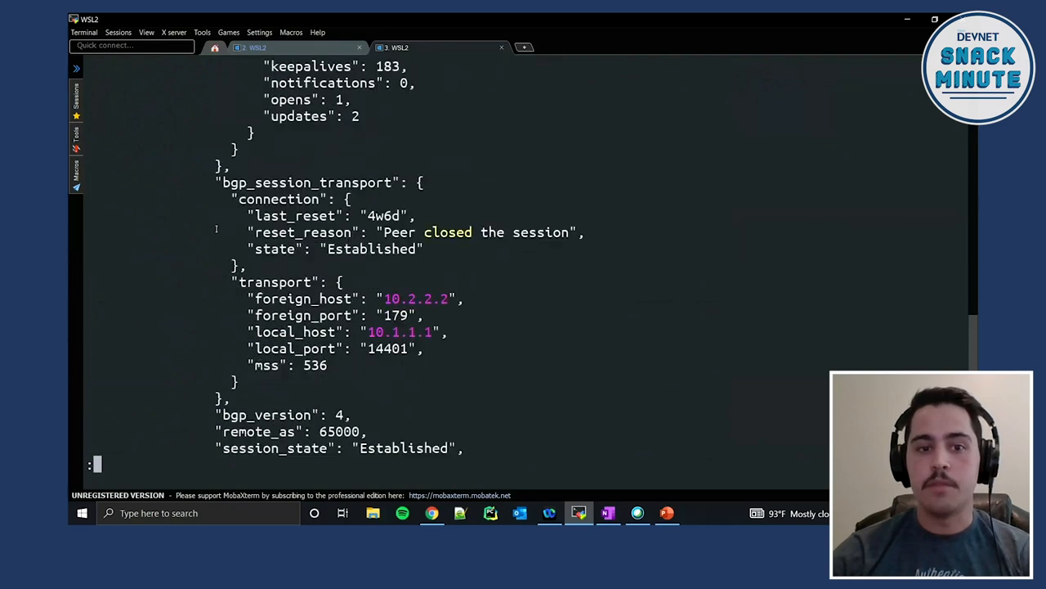
scroll(down, 3)
text(less before/bgp_iosxe_csr1000v-1_console.tx)
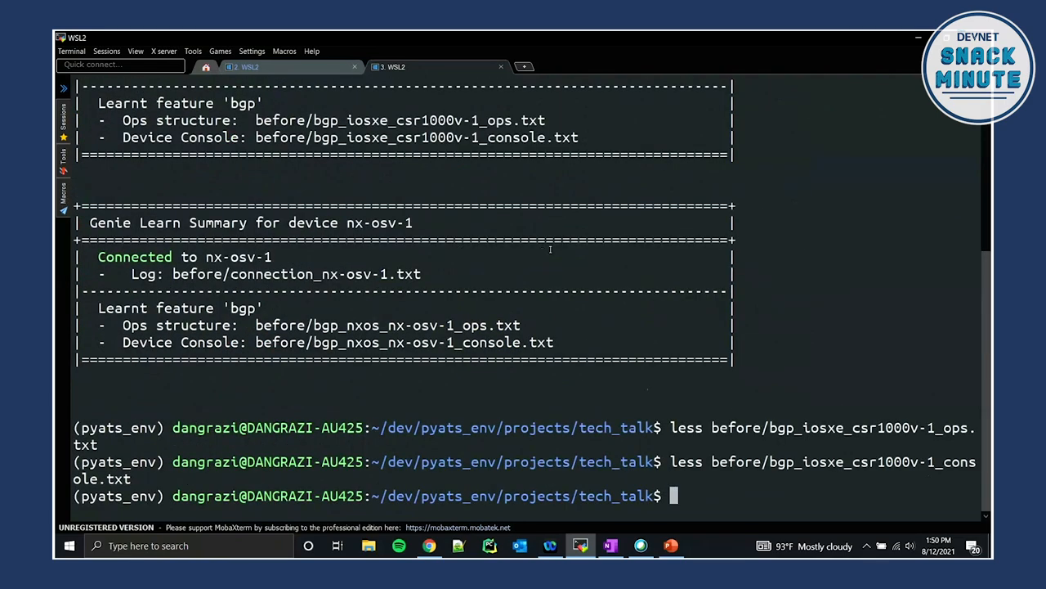
Over telnet, configure router bgp 65000 neighbor 10.2.2.2 remote-as 64000, then end.
text(test)
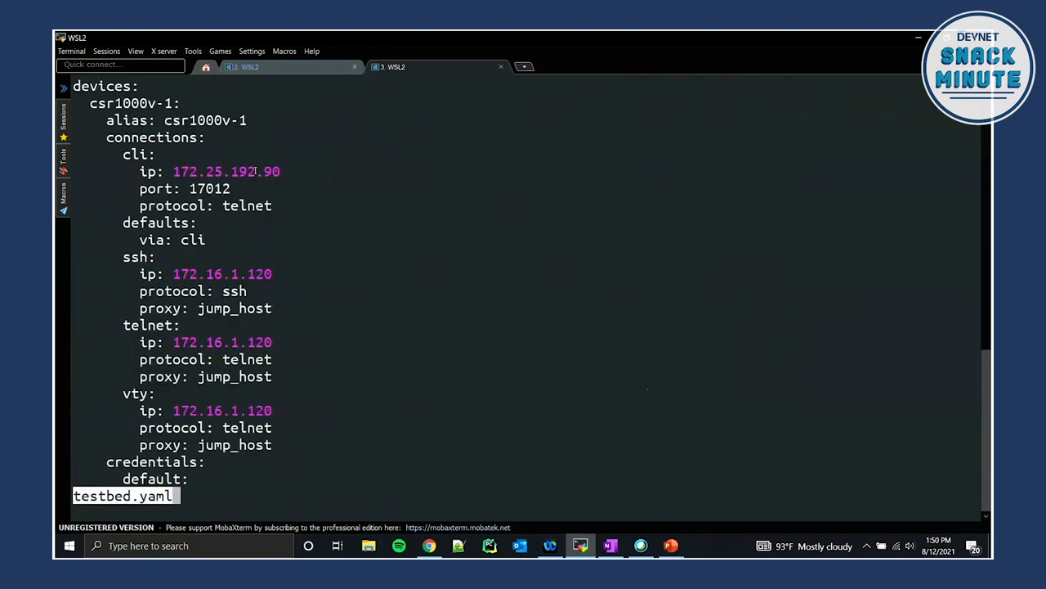
double_click(226, 171)
text(telnet 172.25.192.90 17012)
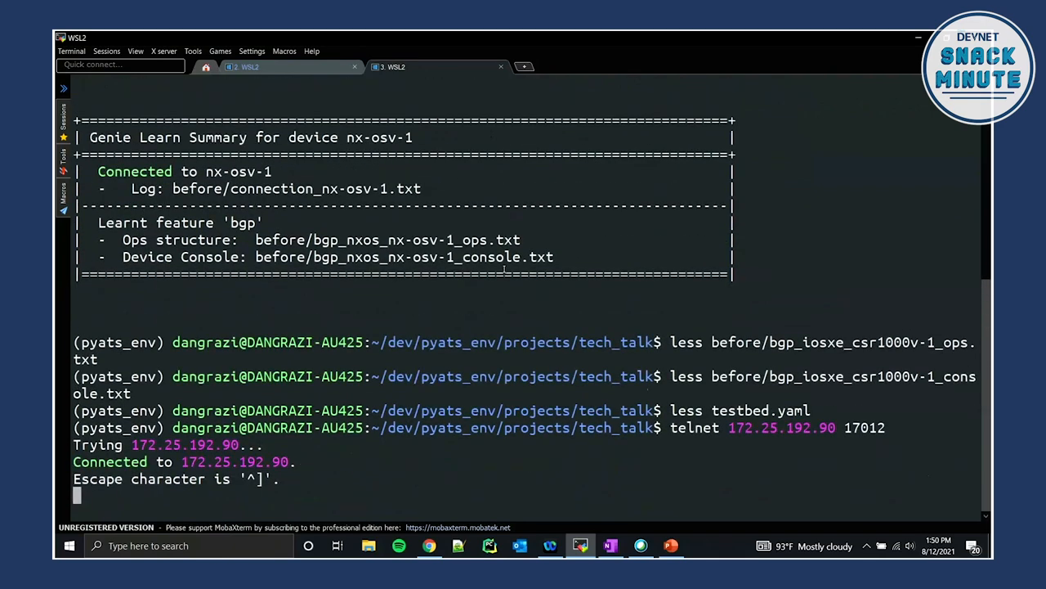
text(csr1000v-1#conf t)
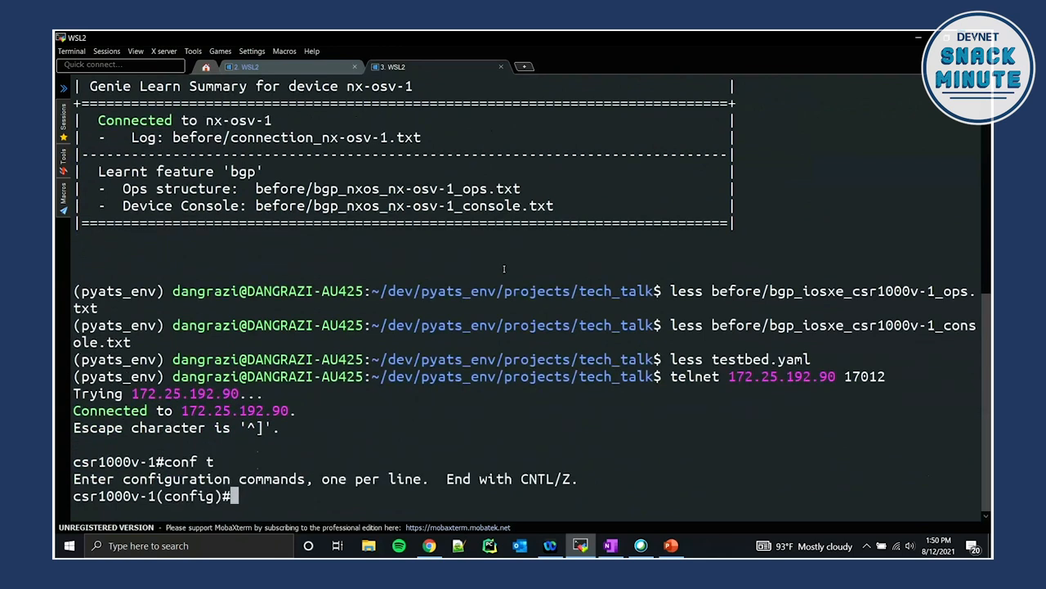
text(router bgp 65000)
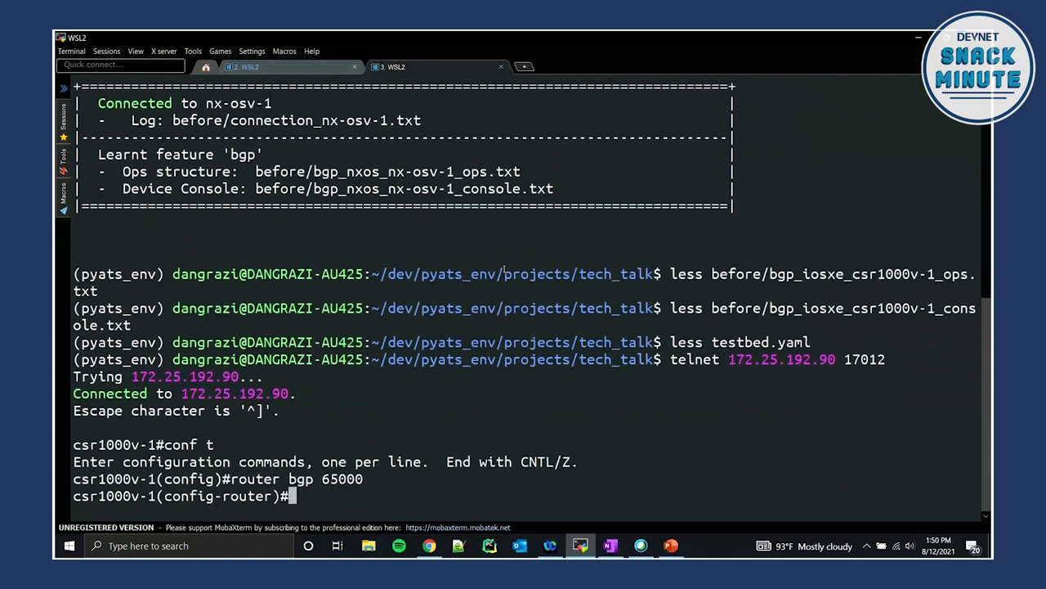
text(neighb)
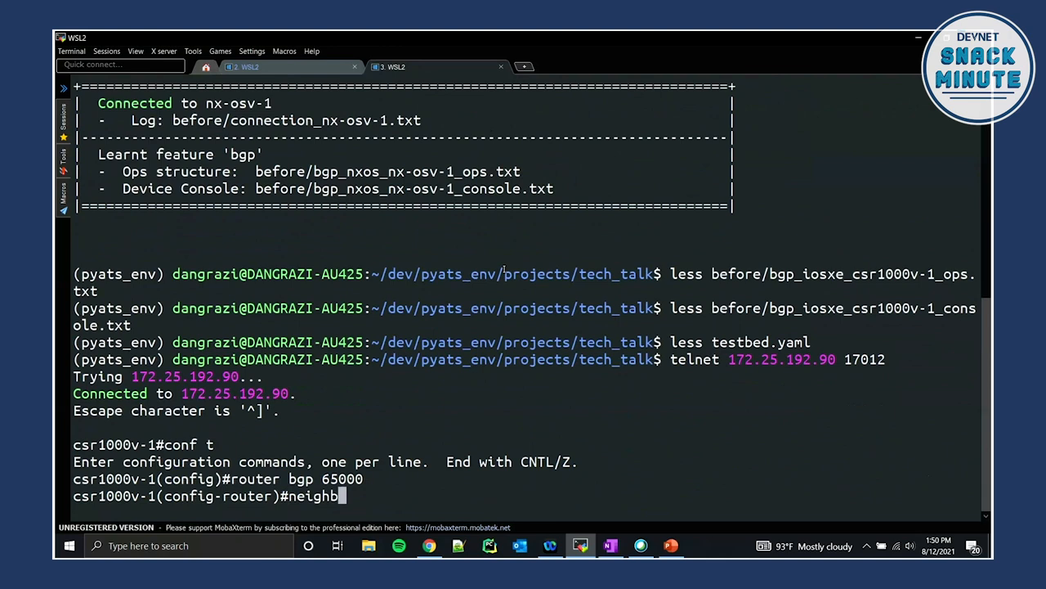
text(or 10.2.2.2 remote-as 64000)
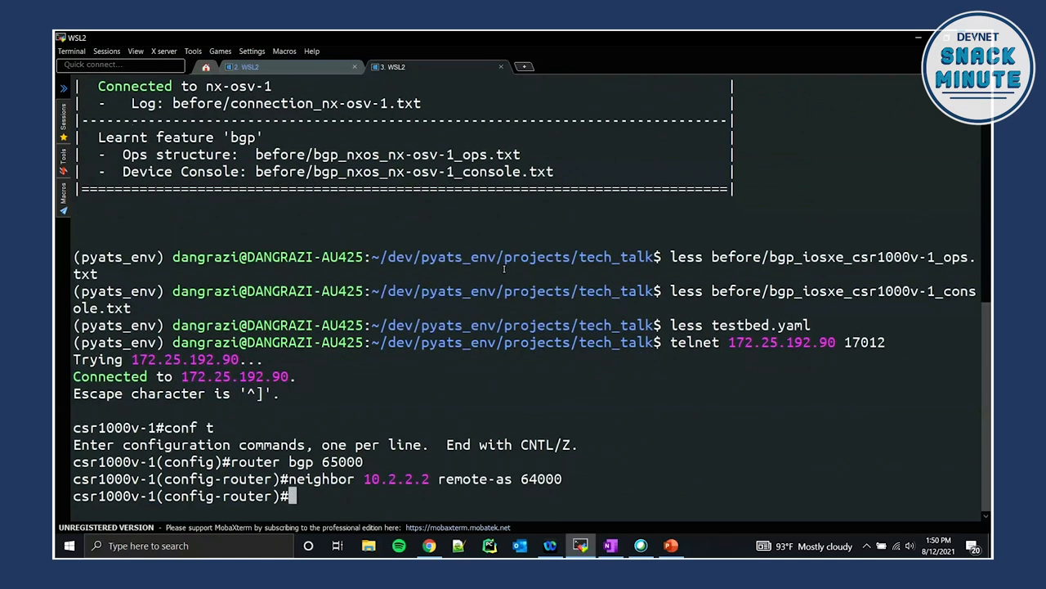
text(end)
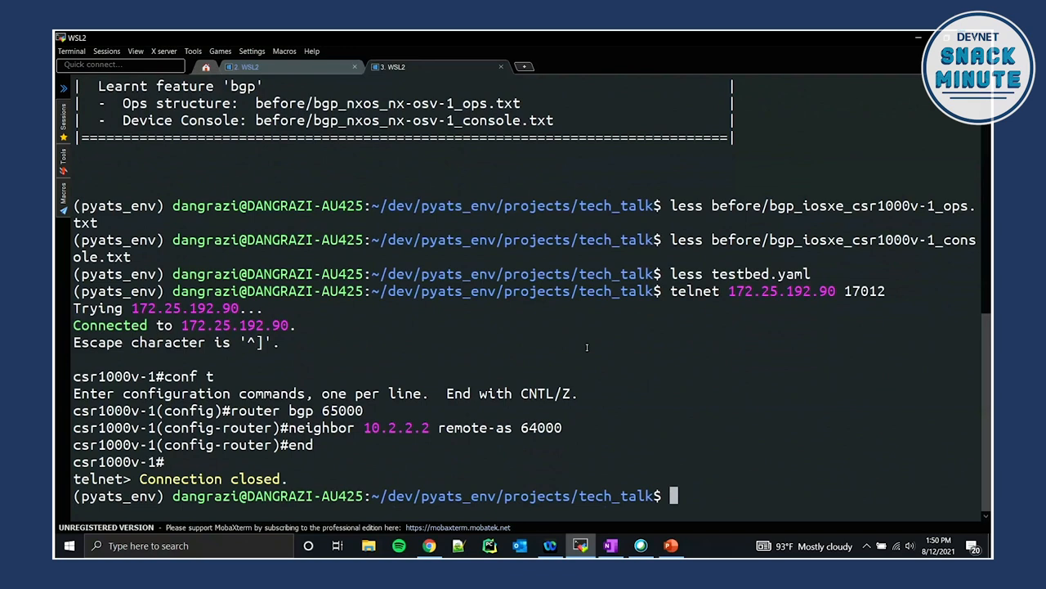
Rerun the pyats learn bgp command with --output after instead of before.
text(pyats learn bgp --testbed-file testbed.yaml --output before)
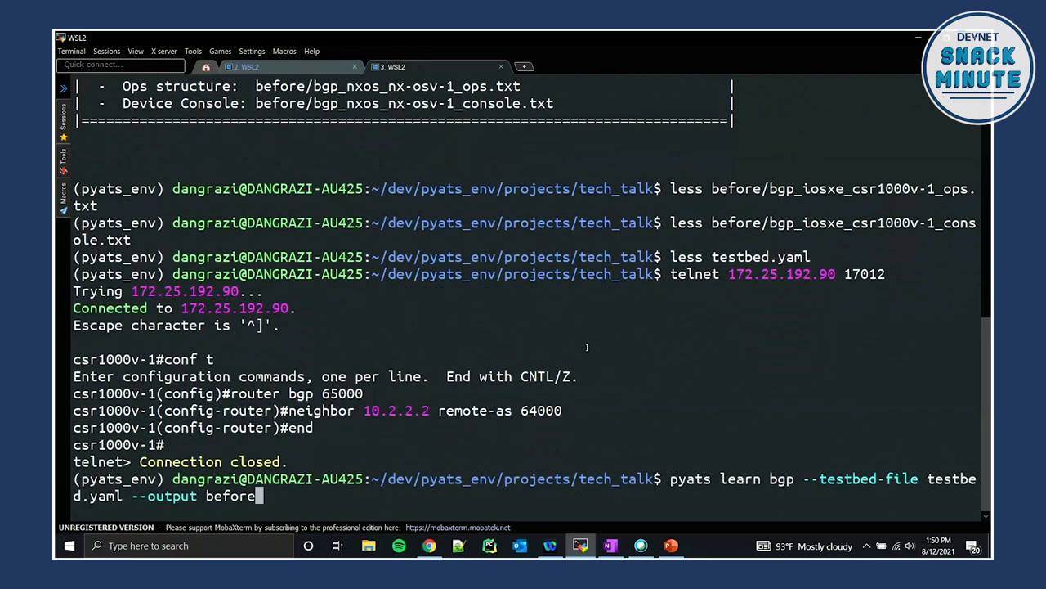
mouse_move(905, 505)
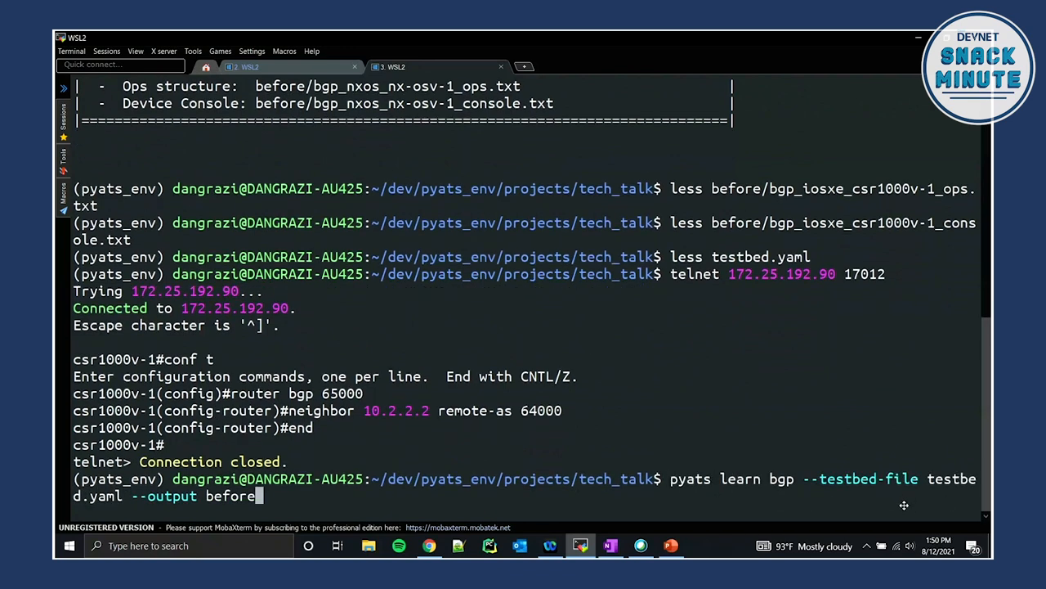
key(BackSpace)
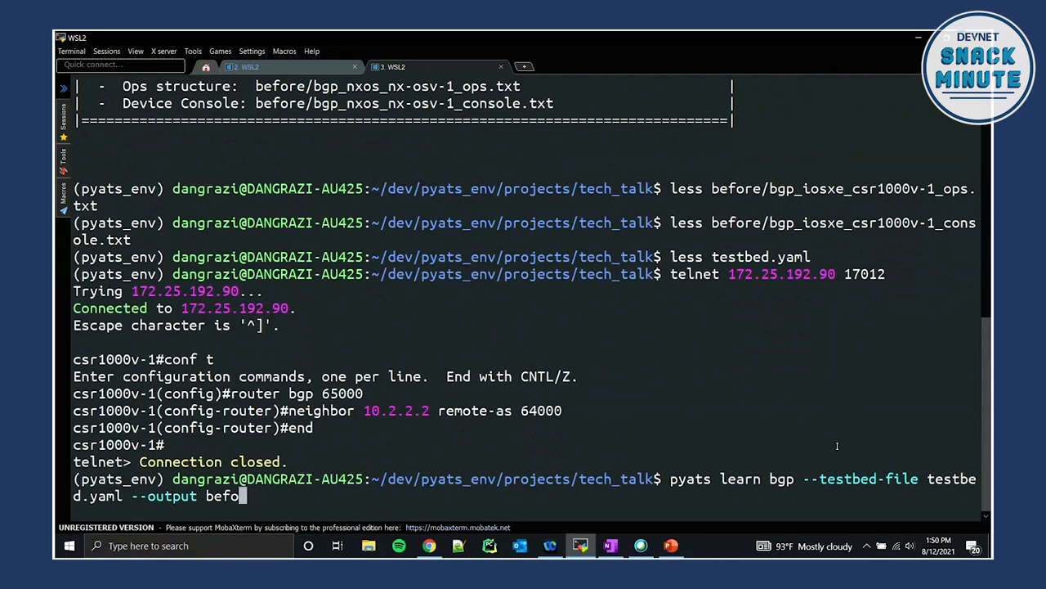
text(after)
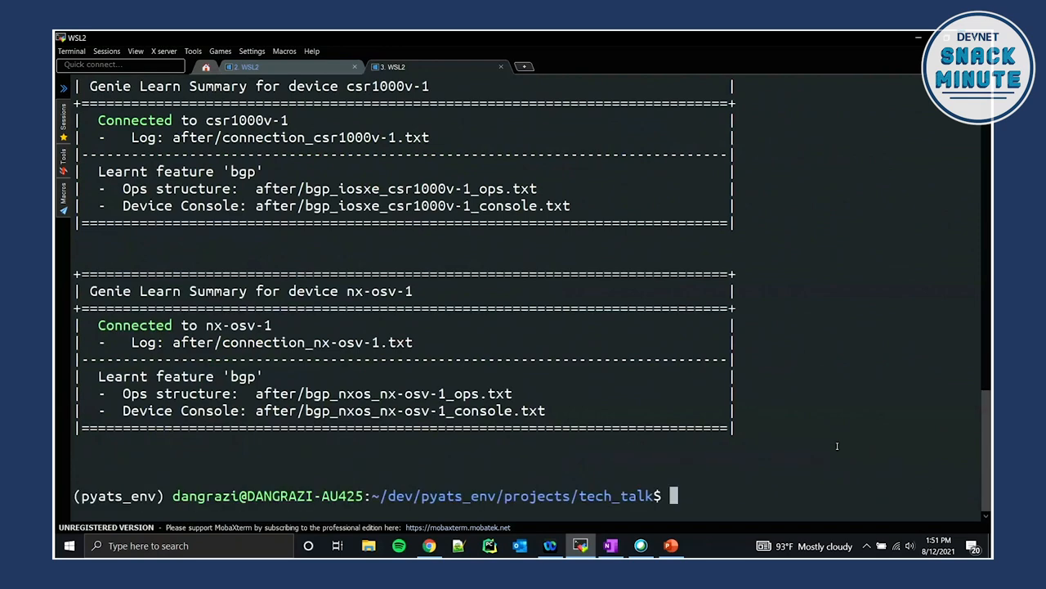
mouse_move(542, 305)
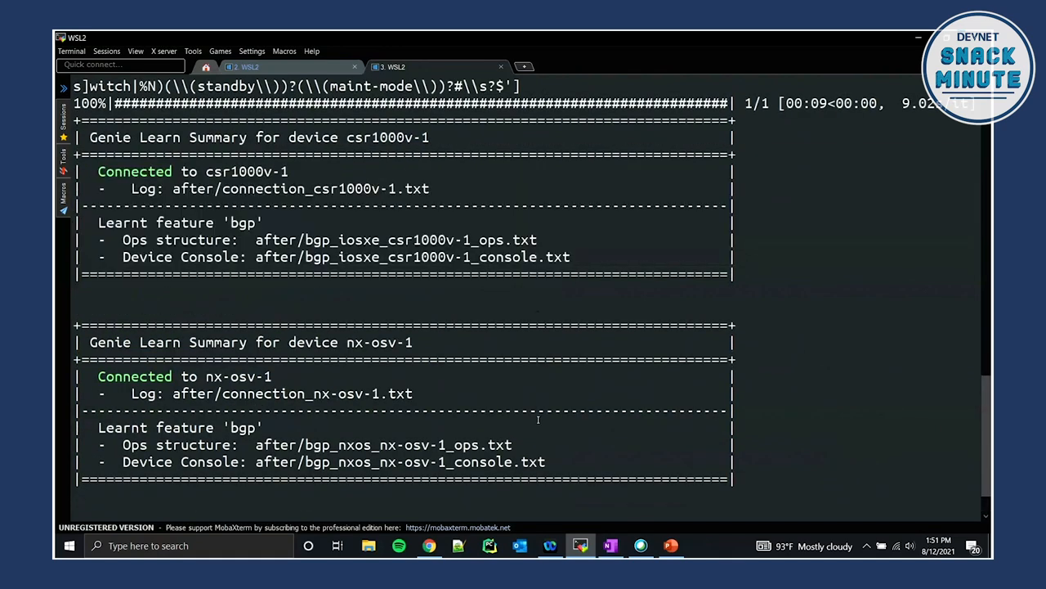
List the folder with ll to confirm before/ and after/, then run pyats --help.
text(ll)
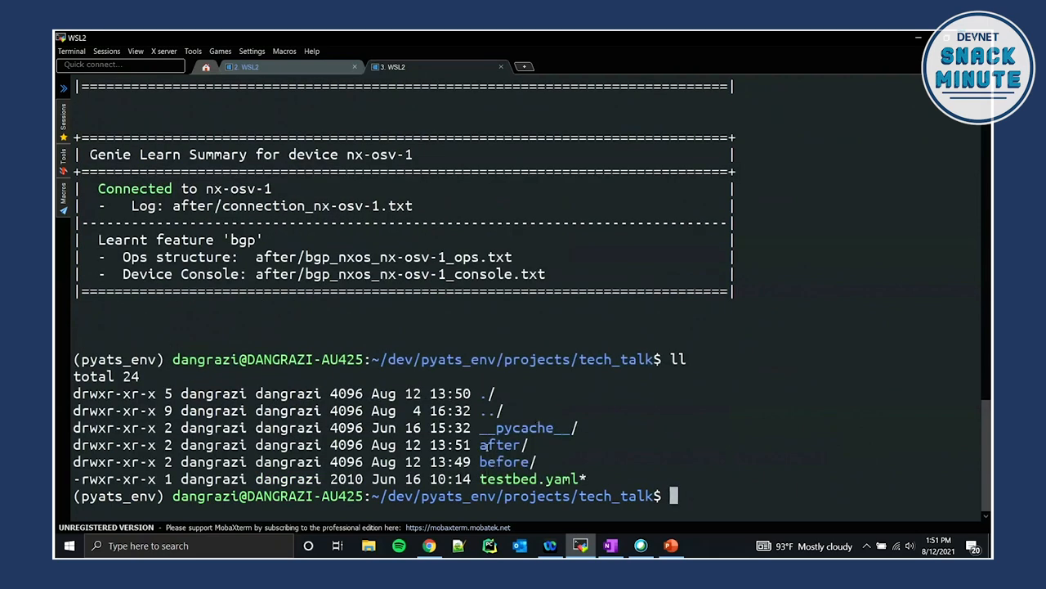
double_click(502, 461)
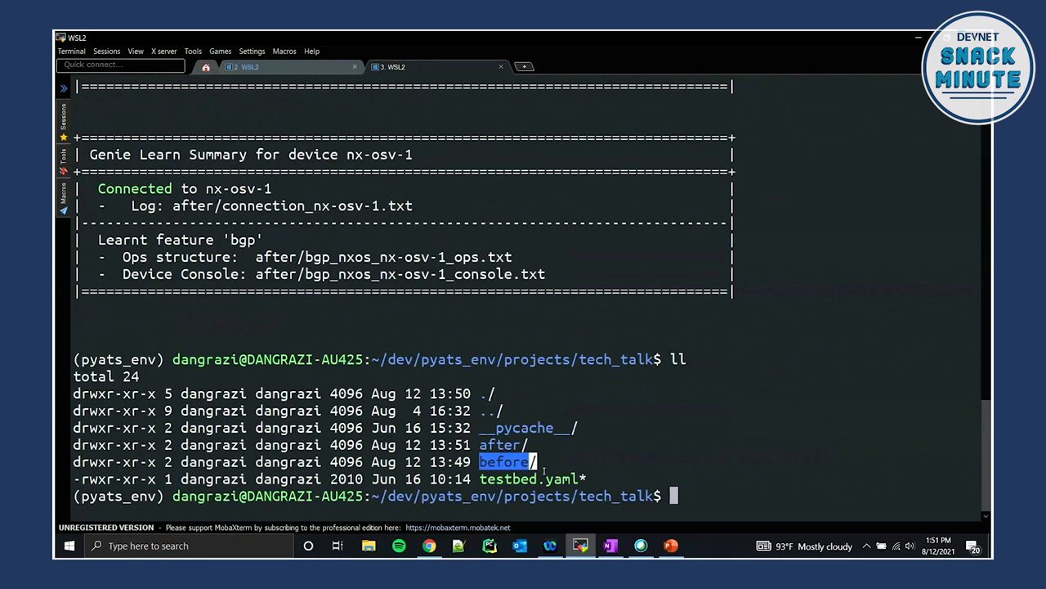
text(p)
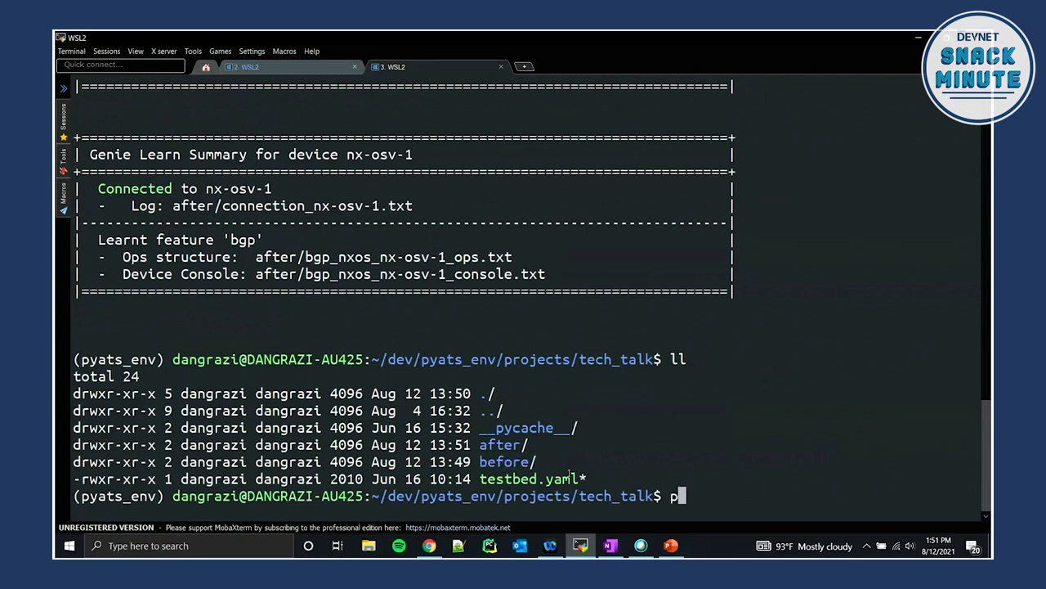
text(yats --help)
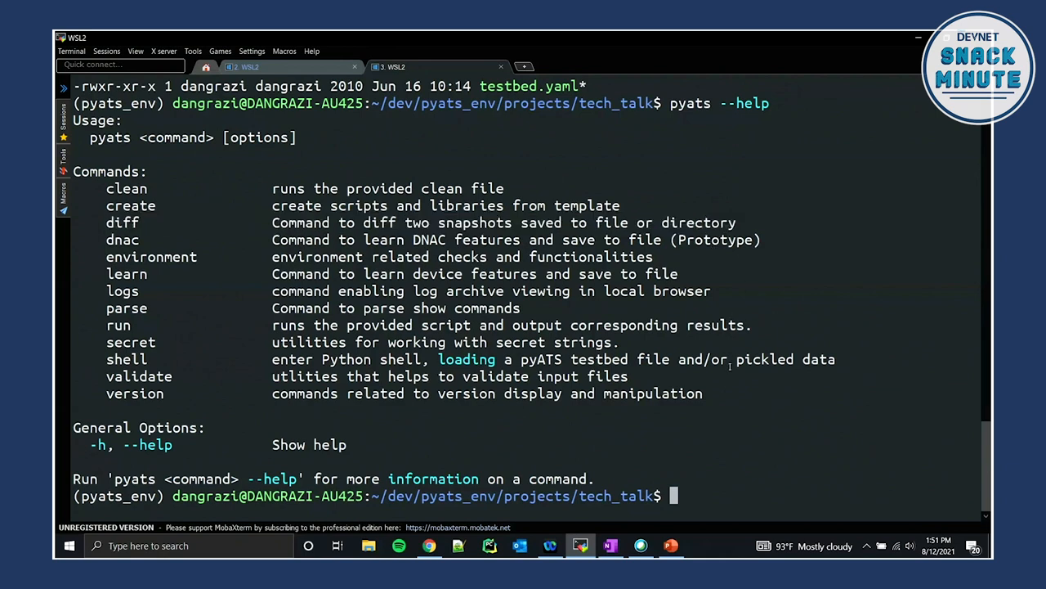
Run 'pyats diff before/ after/' to generate the BGP diff files.
text(pyats di)
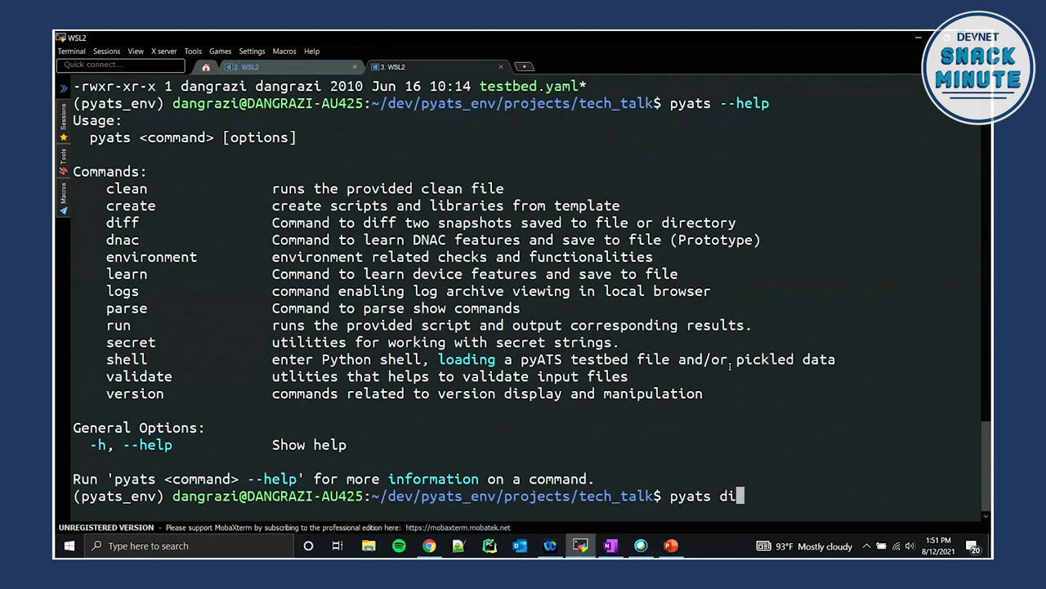
text(ff before/ after/ --output di)
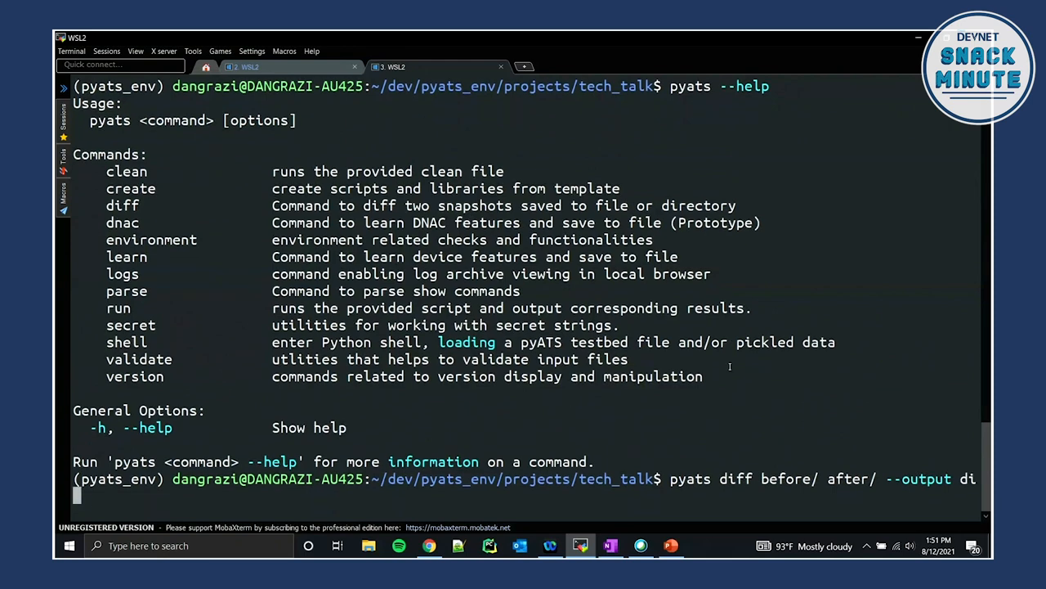
key(Return)
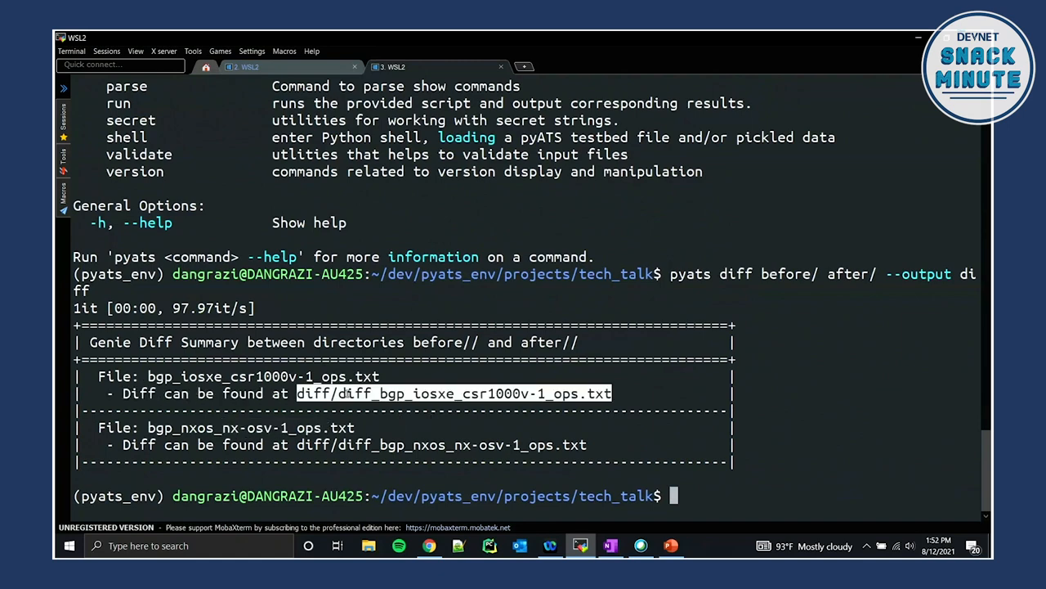
Page through diff/diff_bgp_iosxe_csr1000v-1_ops.txt, highlighting the changed remote-as and state values.
text(less diff/diff_bgp_iosxe_csr1000v-1_ops.txt)
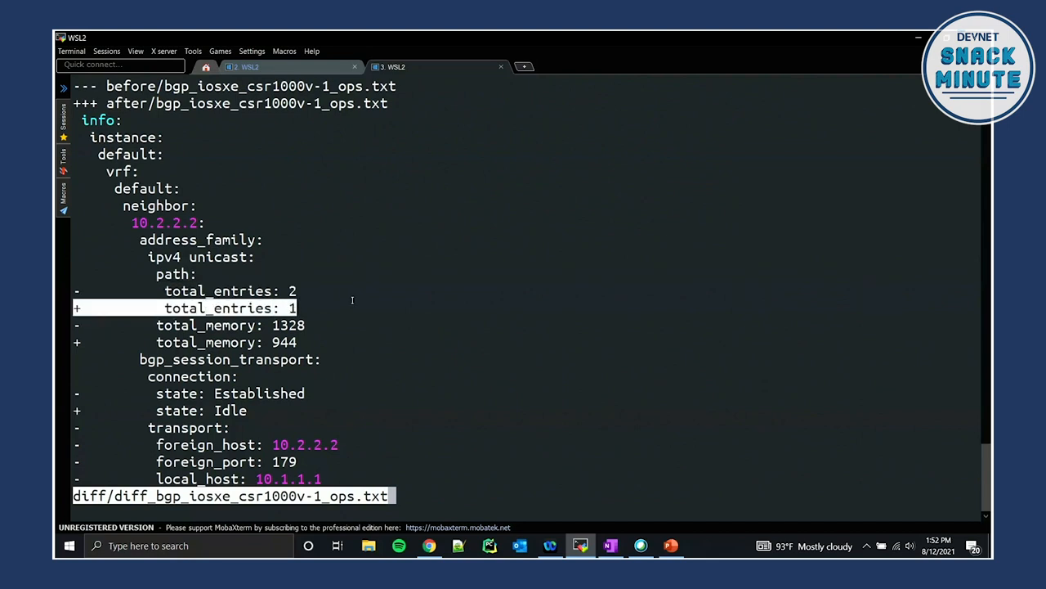
scroll(down, 3)
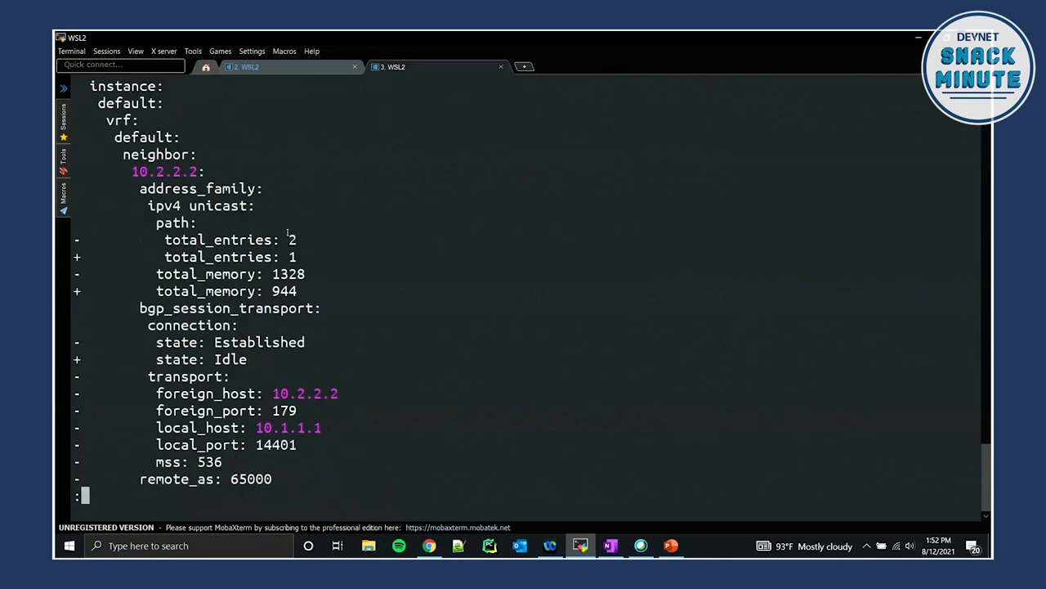
double_click(220, 240)
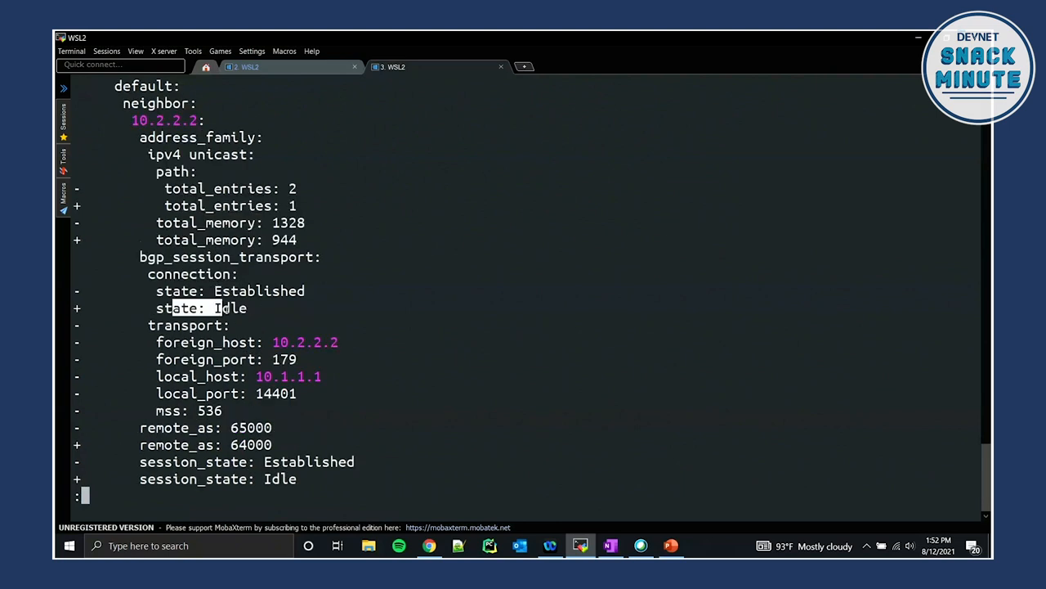
scroll(down, 3)
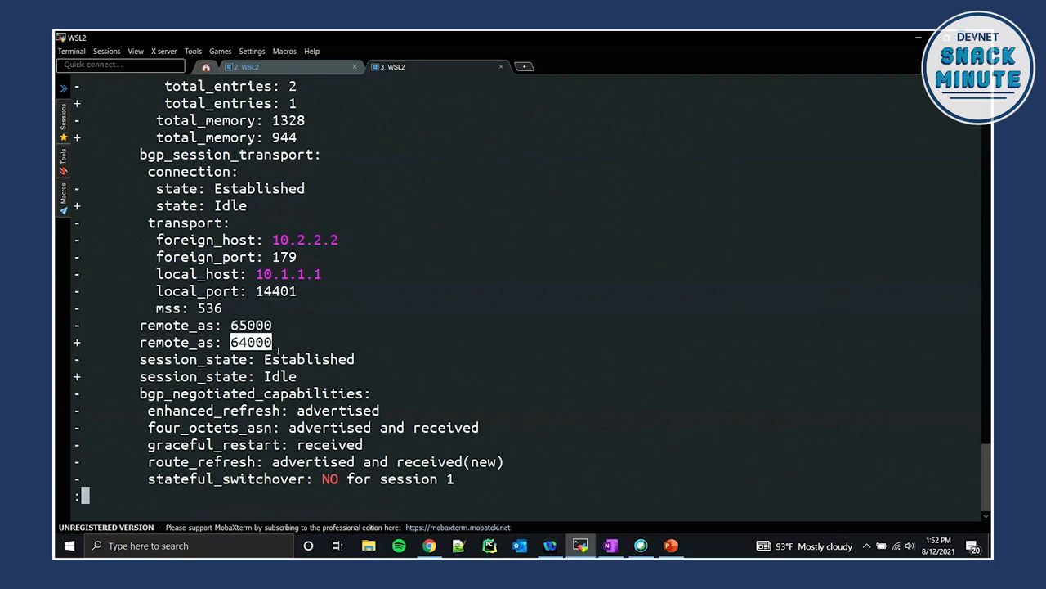
scroll(down, 3)
text(le)
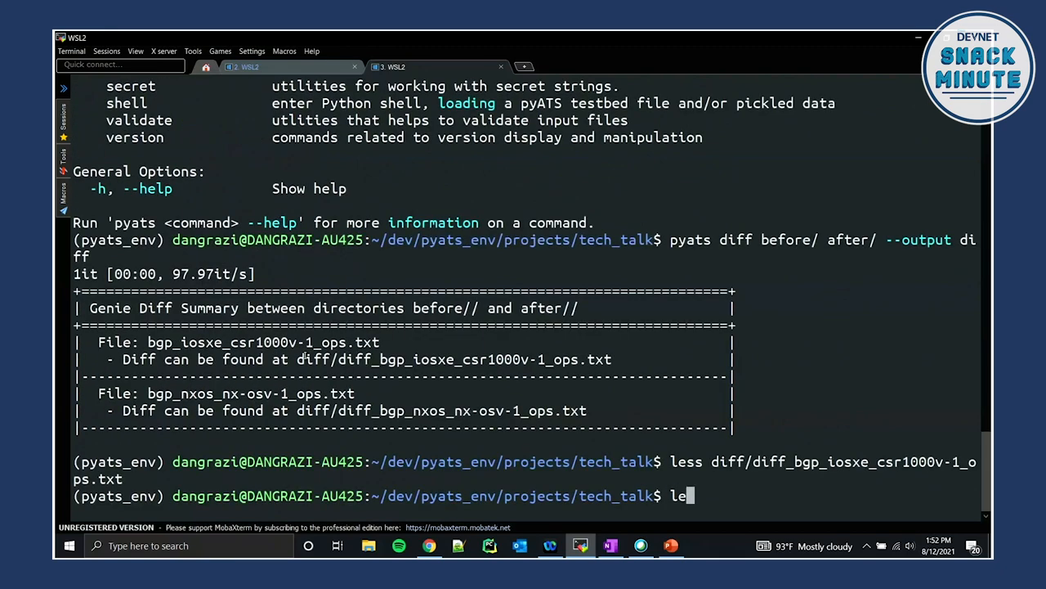
Open diff/diff_bgp_nxos_nx-osv-1_ops.txt in less and scroll to the end.
text(ss)
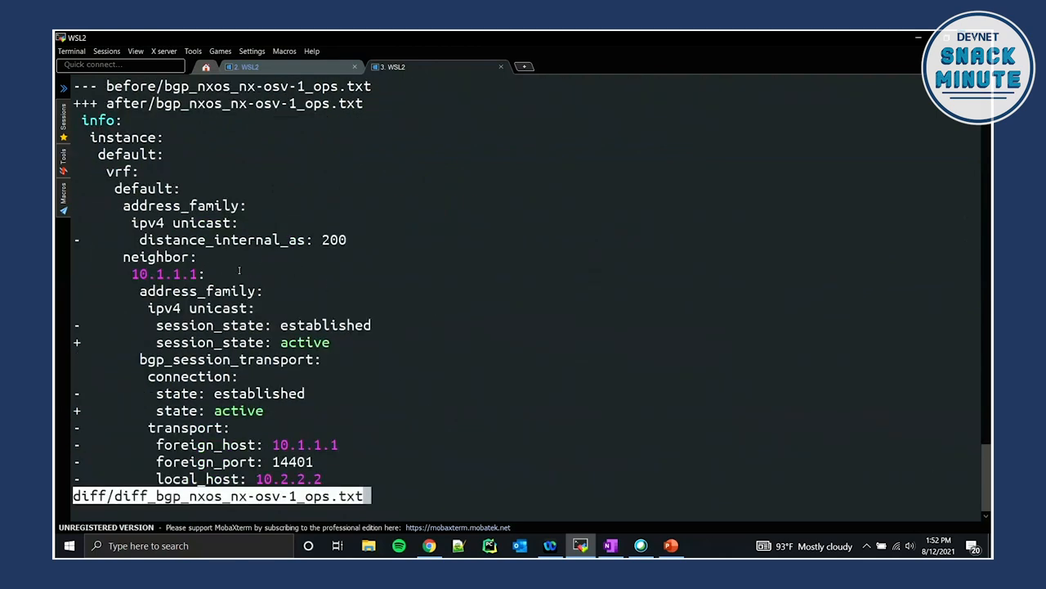
scroll(down, 3)
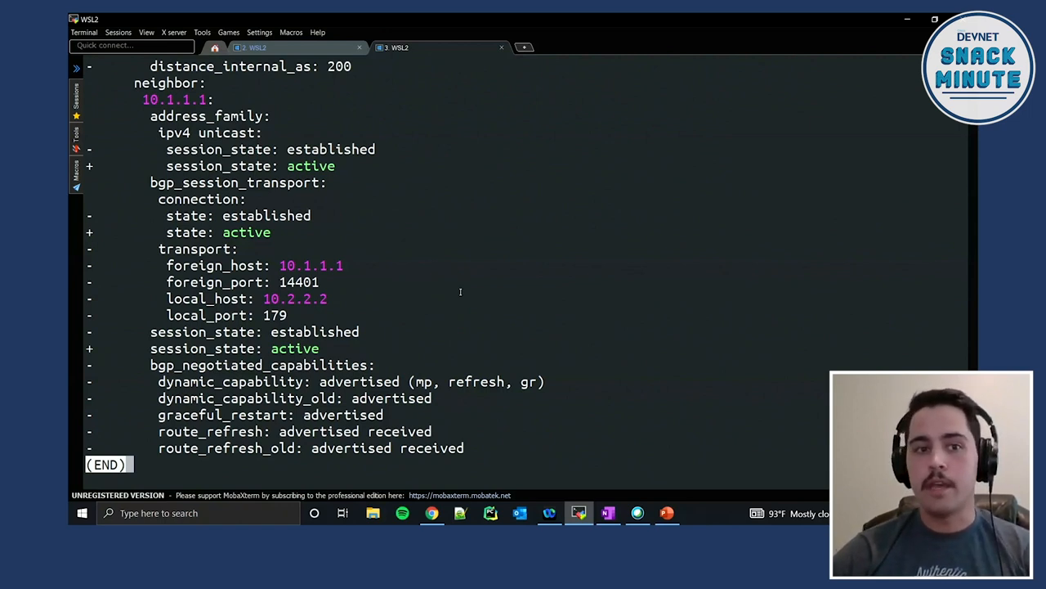
mouse_move(478, 281)
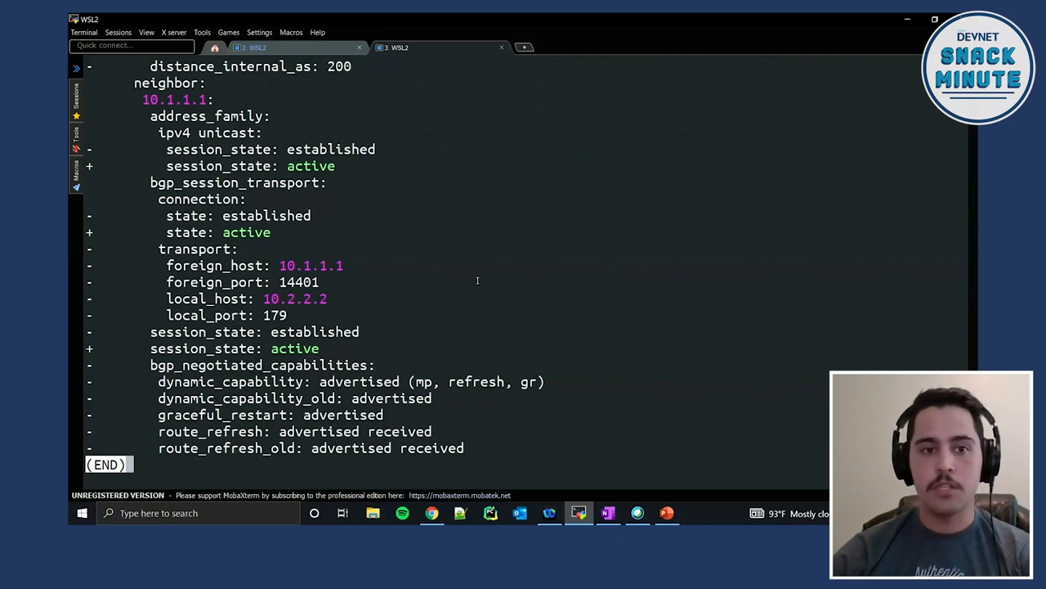
mouse_move(482, 292)
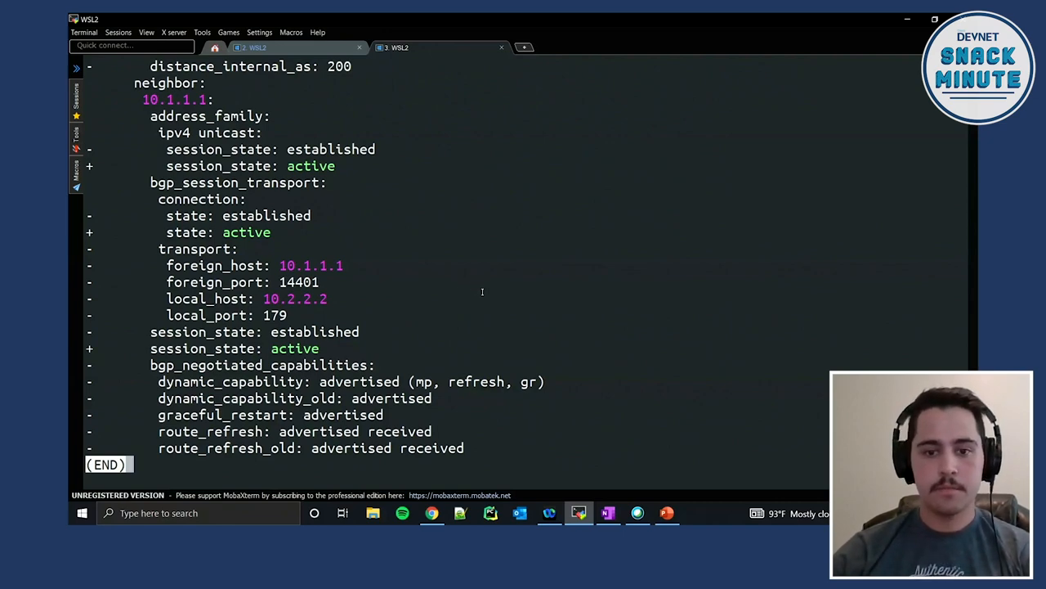